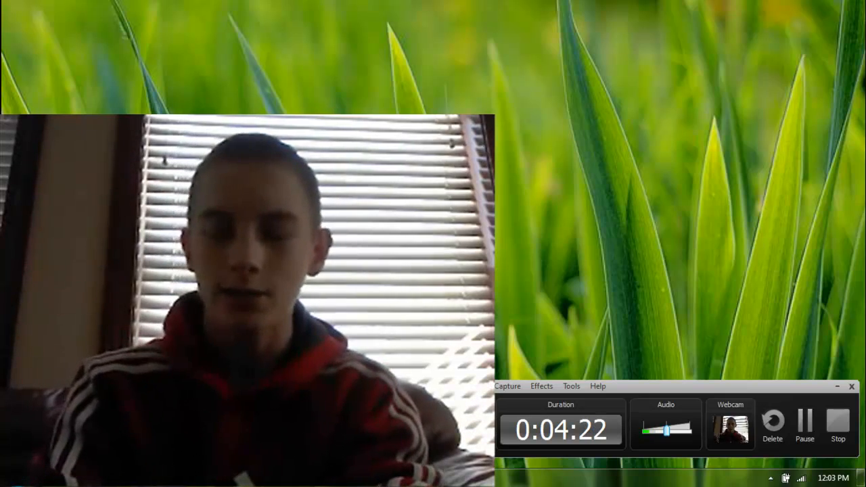
mouse_move(666, 351)
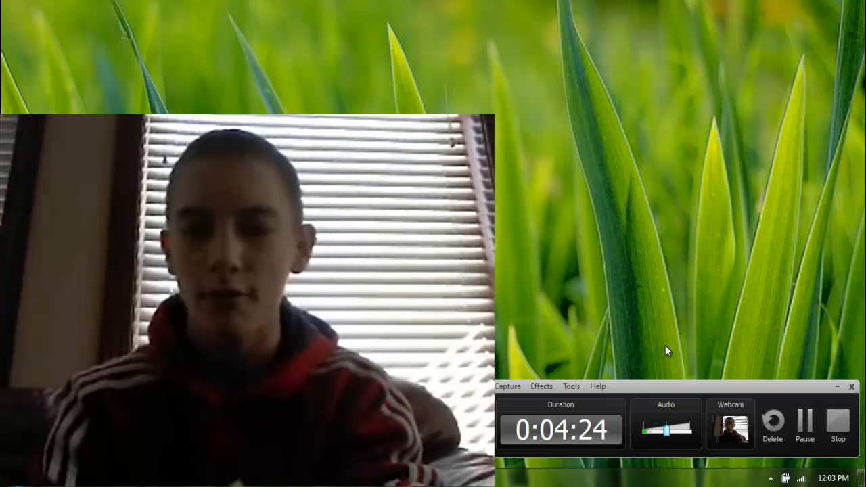
mouse_move(672, 386)
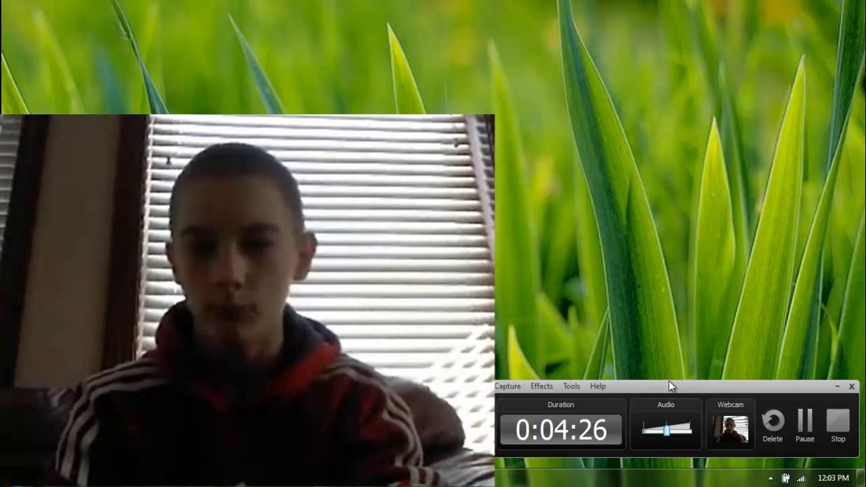